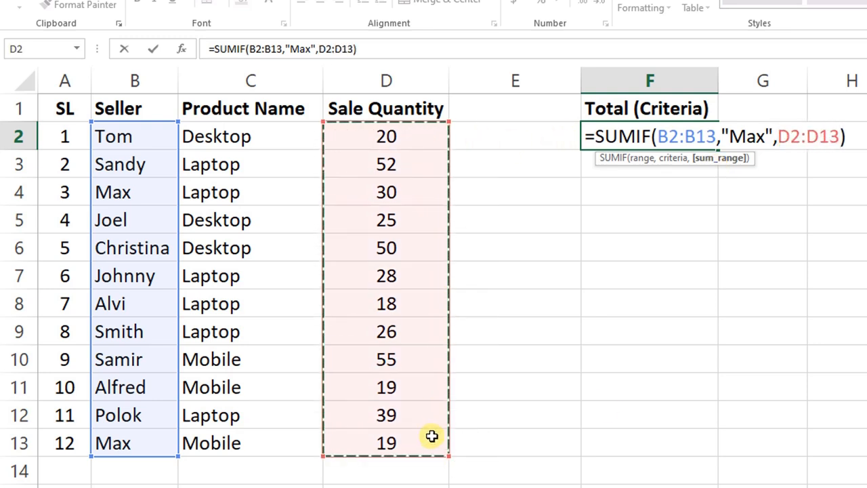
Commit =SUMIF(B2:B13,"Max",D2:D13) in F2, returning 49
key(Enter)
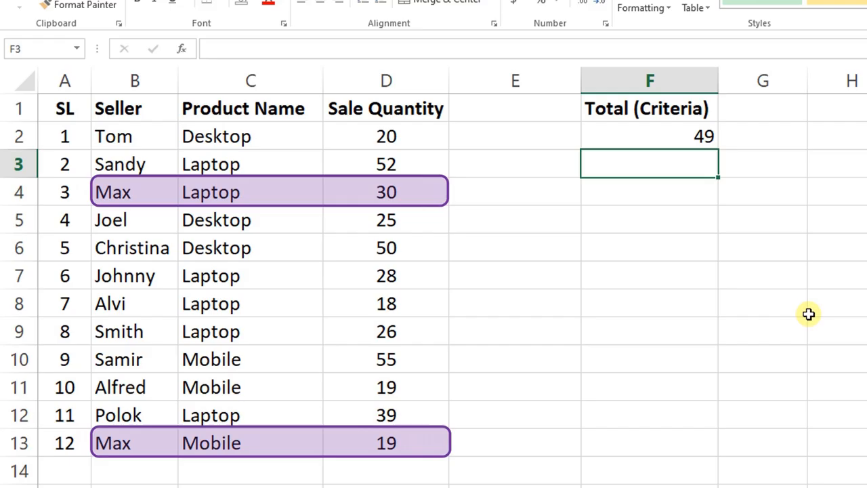
Start a new =SUMIF( formula in F2 using the function autocomplete
text(=SU)
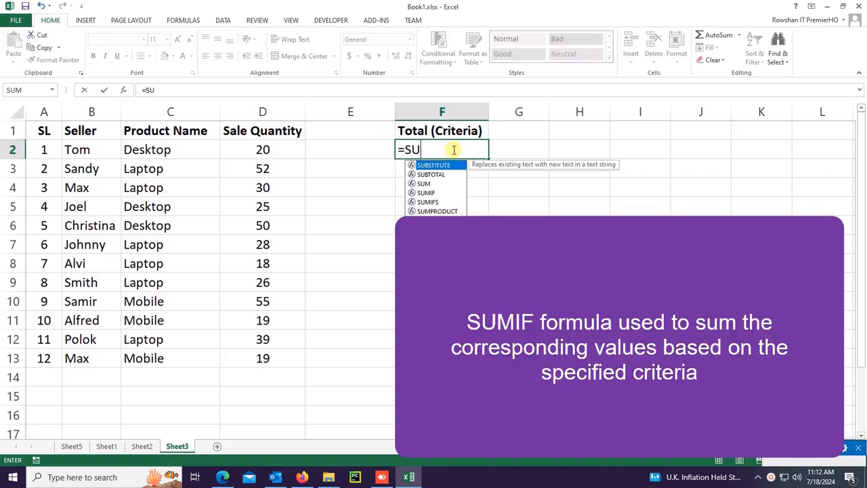
text(MIF)
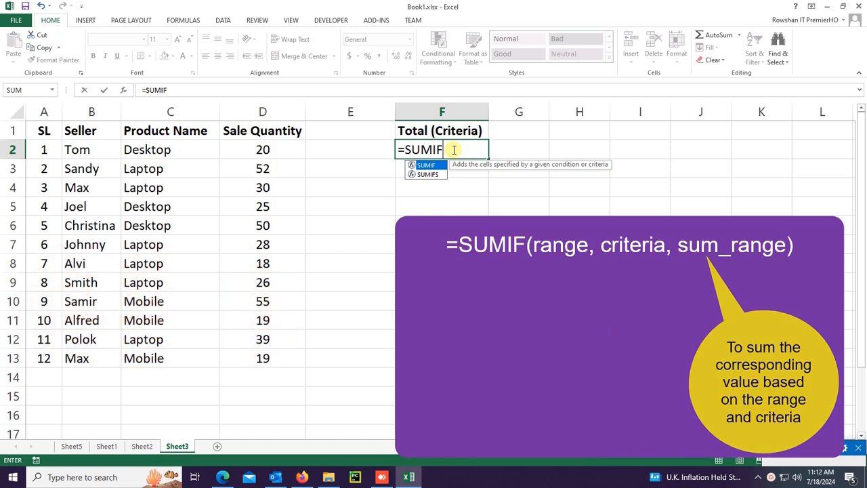
text(()
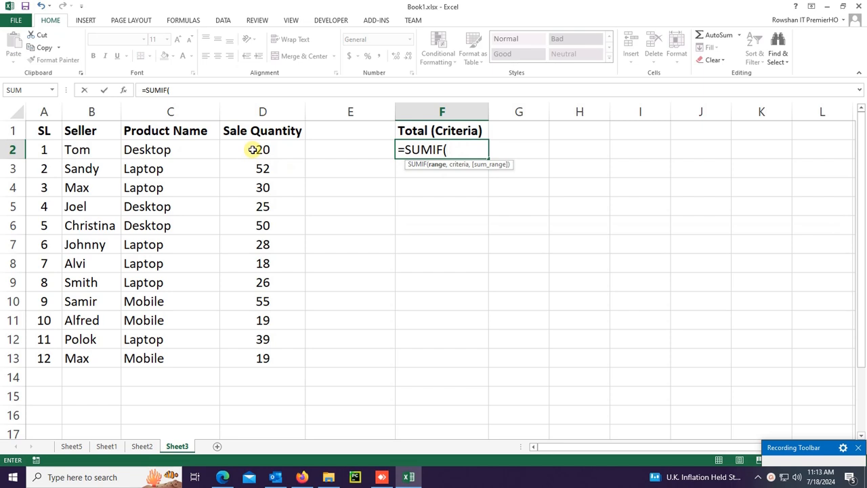
Total sale quantities D2:D13 greater than 50 in F2, returning 107
drag(263, 149, 262, 358)
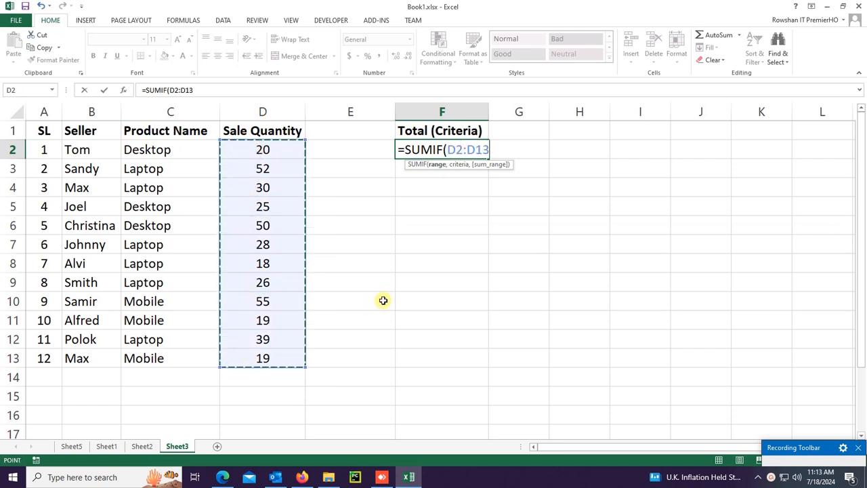
text(,)
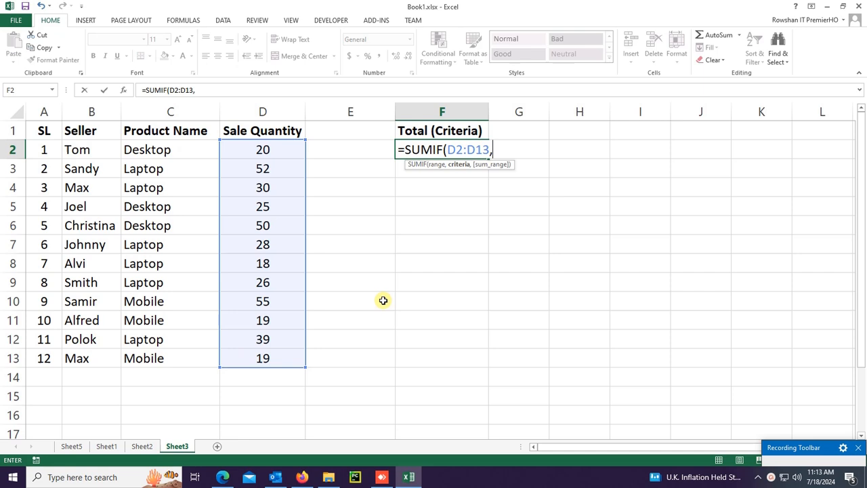
text(">)
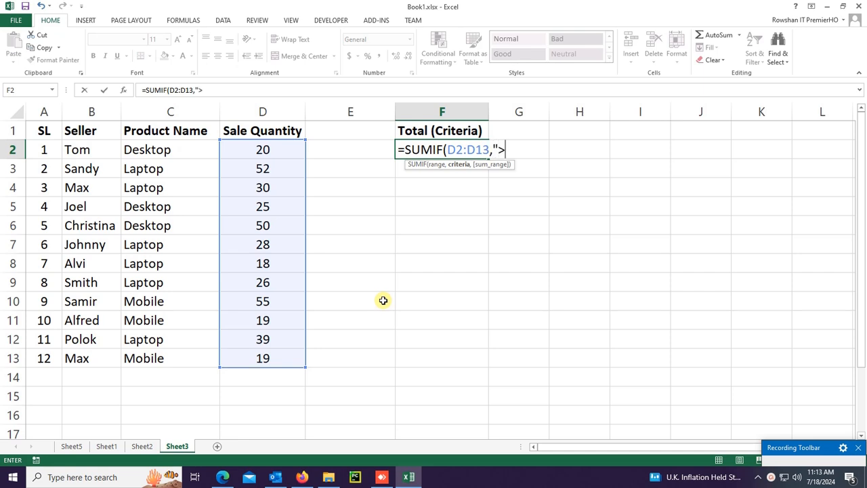
key(Enter)
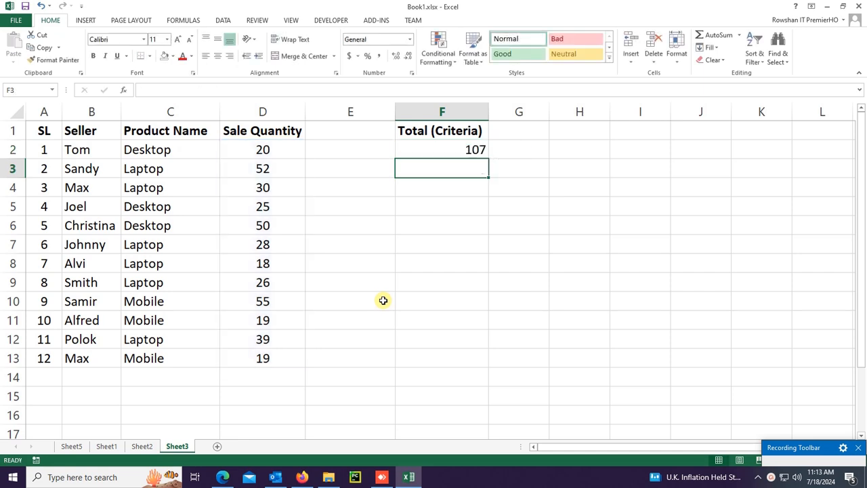
click(442, 149)
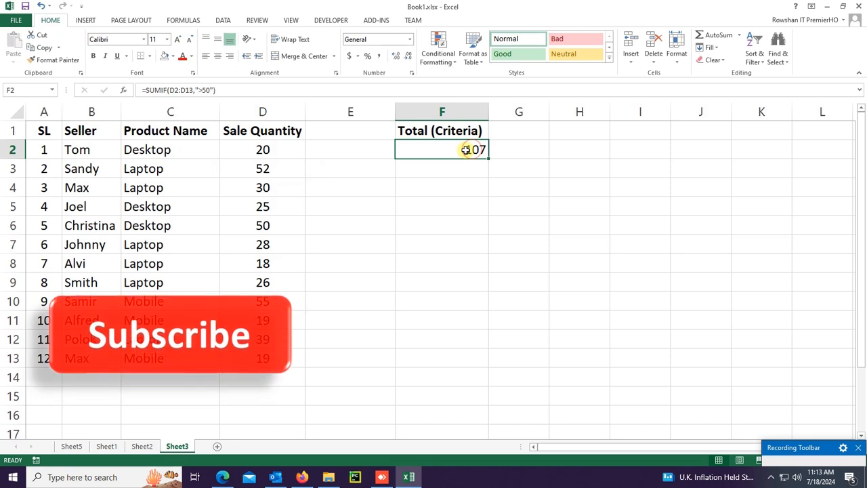
Change F2's criterion to ">=50" so it totals 157, then begin a fresh formula
double_click(442, 149)
text(=)
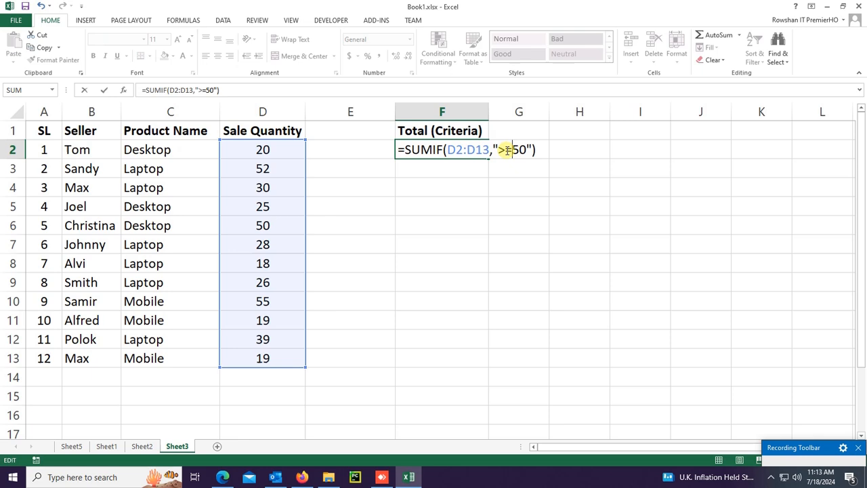
key(Enter)
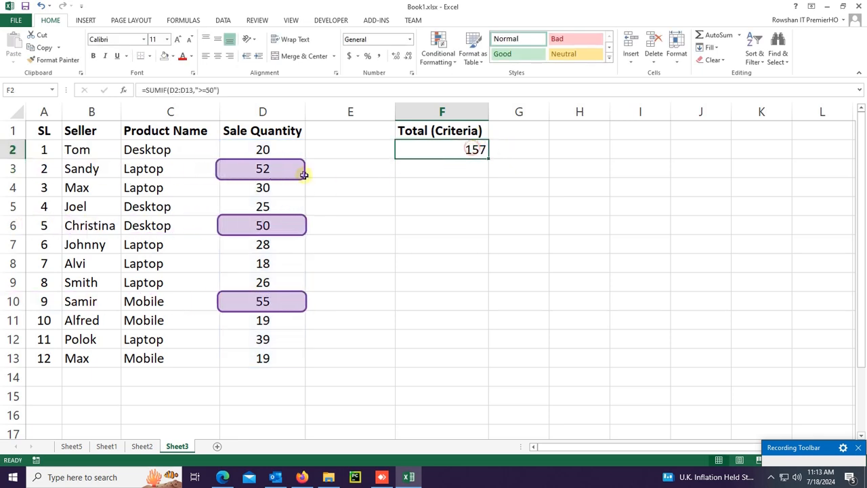
click(262, 168)
text(=SUMIF())
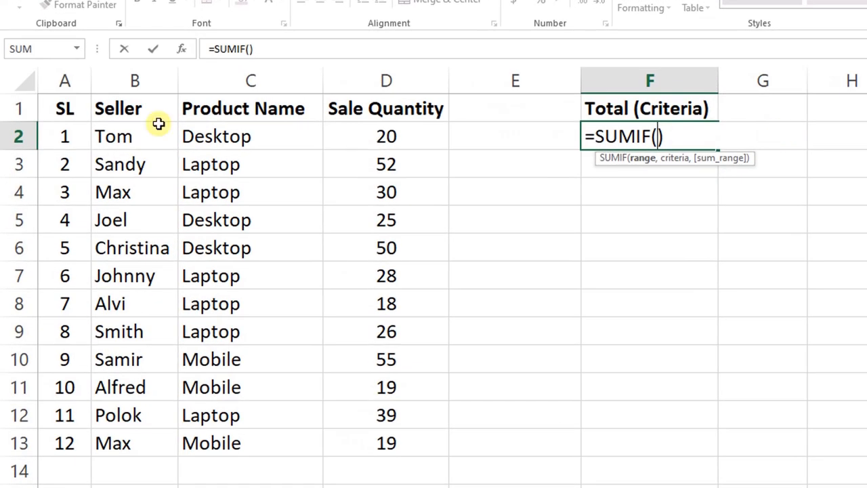
Build =SUMIF(B2:B13,"Max",D2:D13) in F2 to total Max's sale quantities
drag(136, 135, 136, 442)
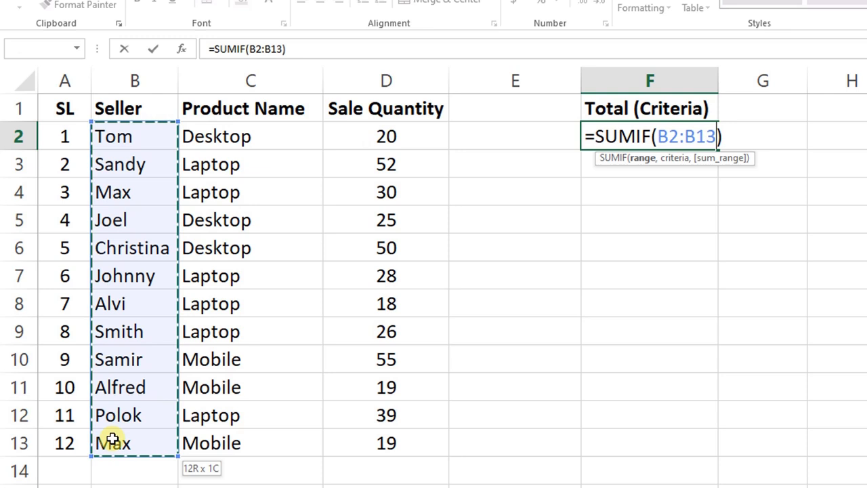
text(,)
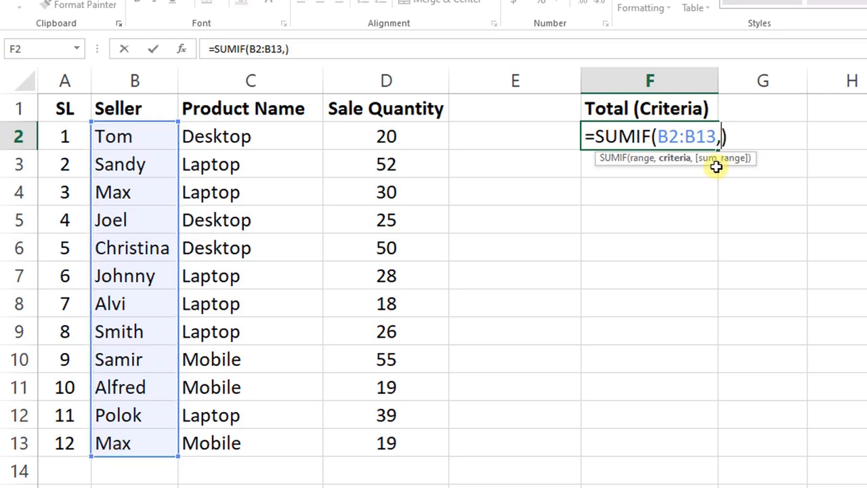
text("Max)
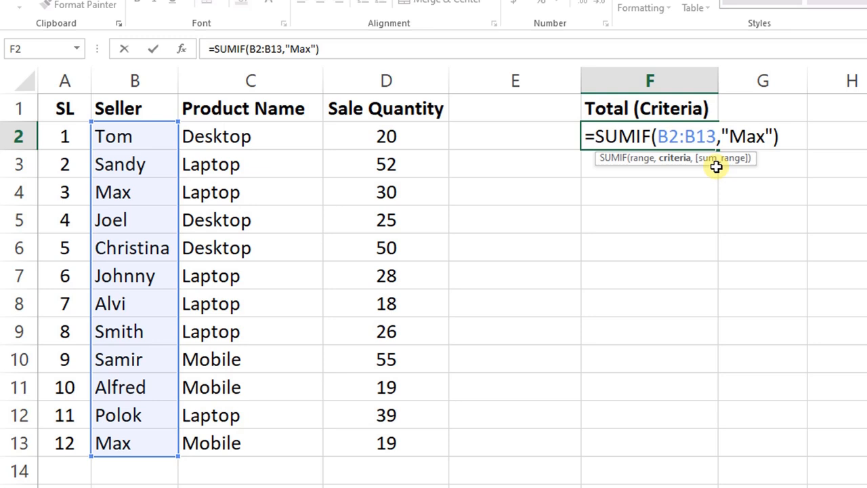
text(,)
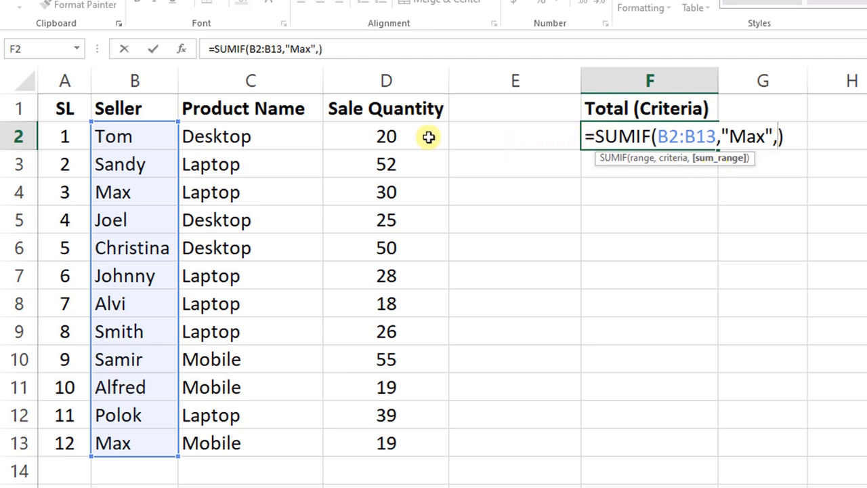
drag(386, 136, 386, 442)
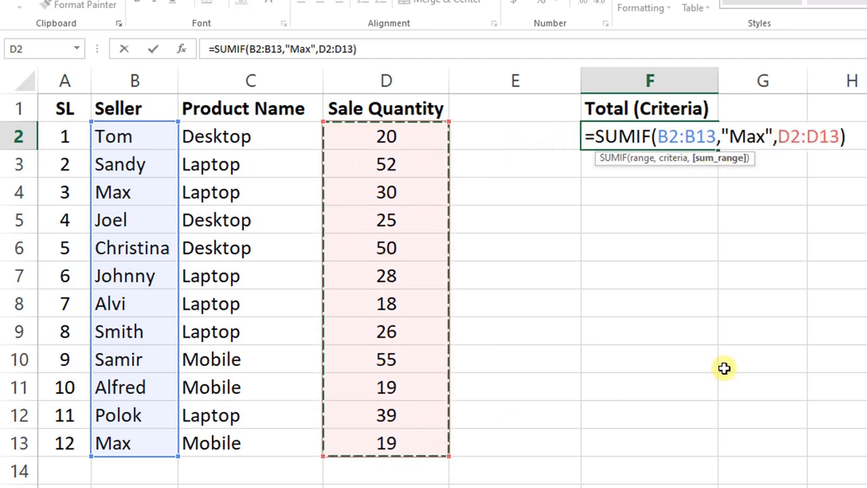
key(Enter)
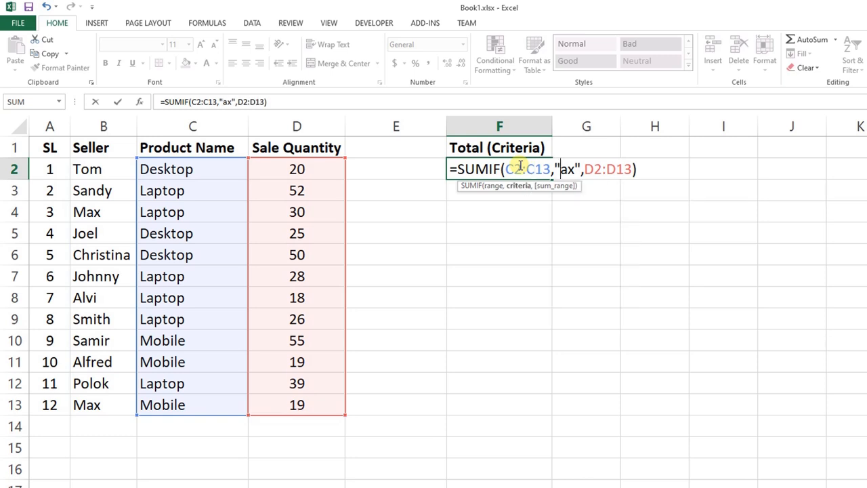
Total Desktop product quantities with =SUMIF(C2:C13,"Desktop",D2:D13), returning 95
text(Des)
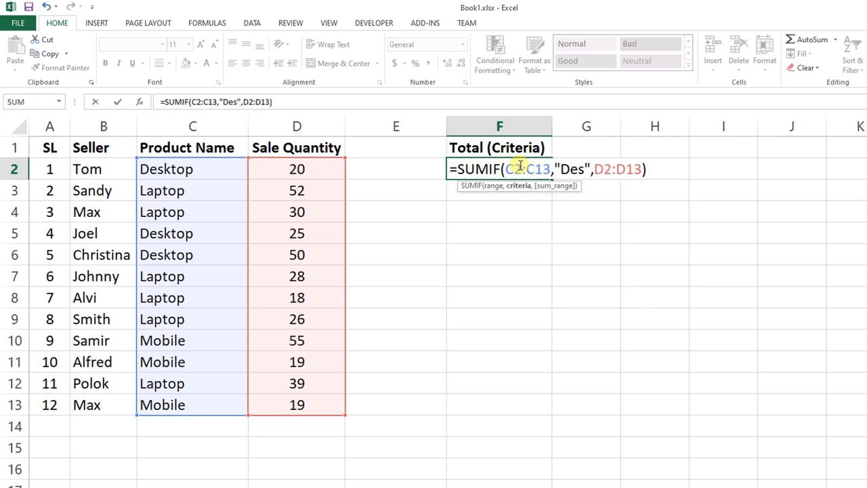
key(Enter)
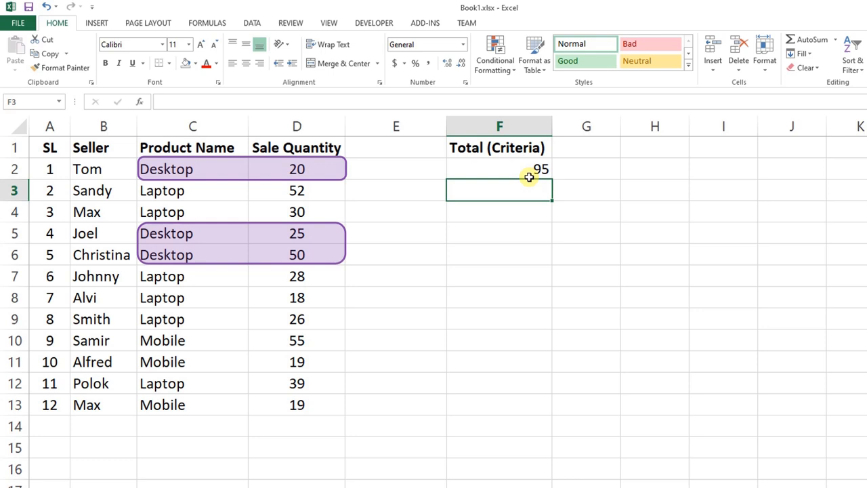
double_click(499, 168)
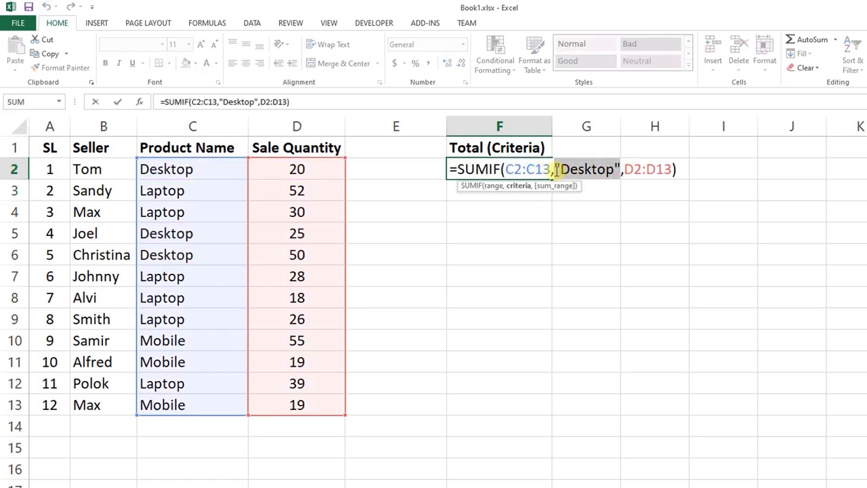
Point F2's SUMIF criterion to cell C2 instead of typed "Desktop", still returning 95
click(192, 168)
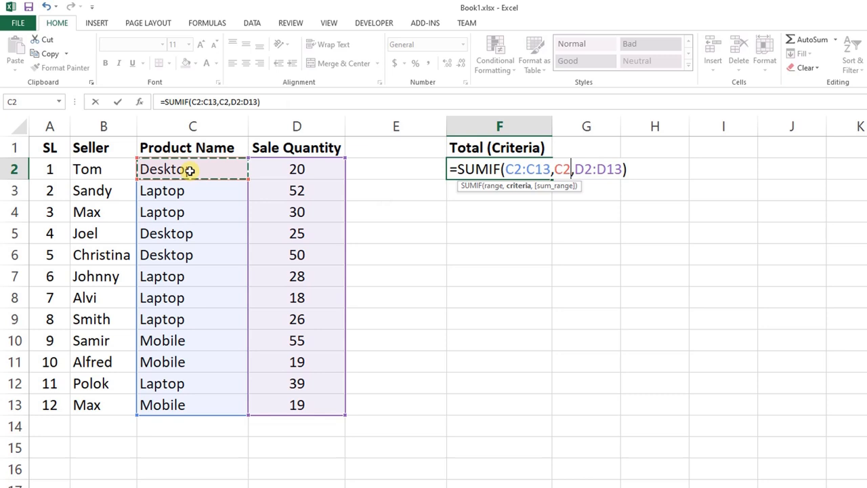
key(Enter)
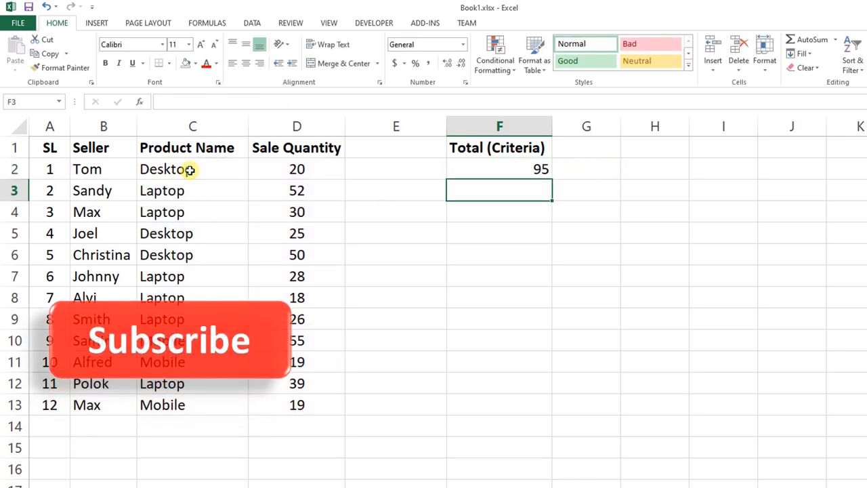